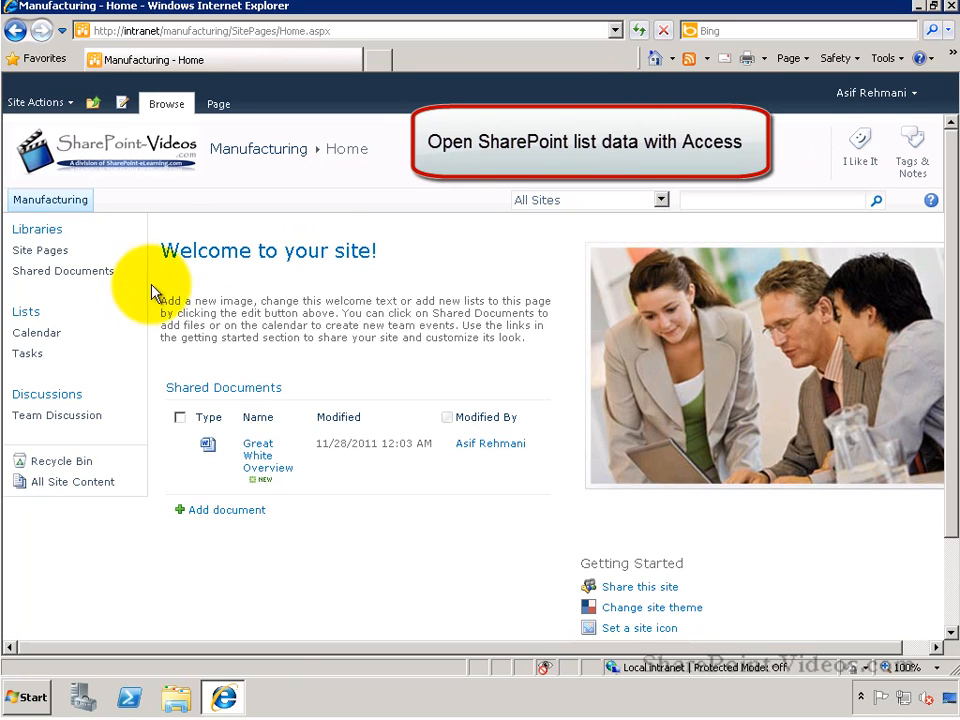
Show All Site Content and open the Employees list from the Manufacturing site
{"action": "left_click", "coordinate": [72, 480]}
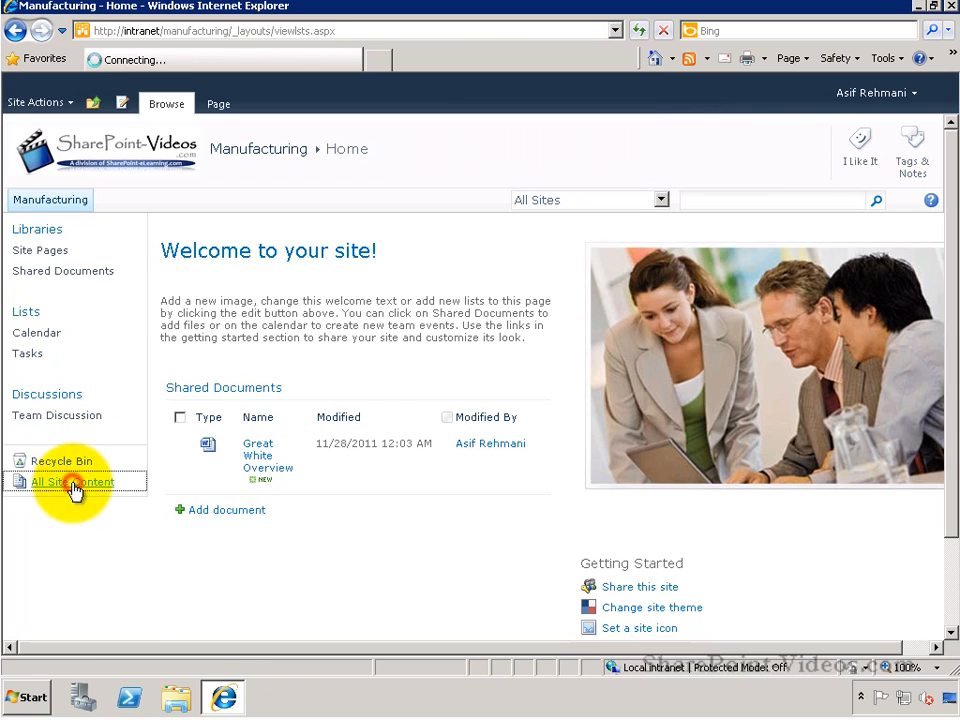
{"action": "left_click", "coordinate": [68, 482]}
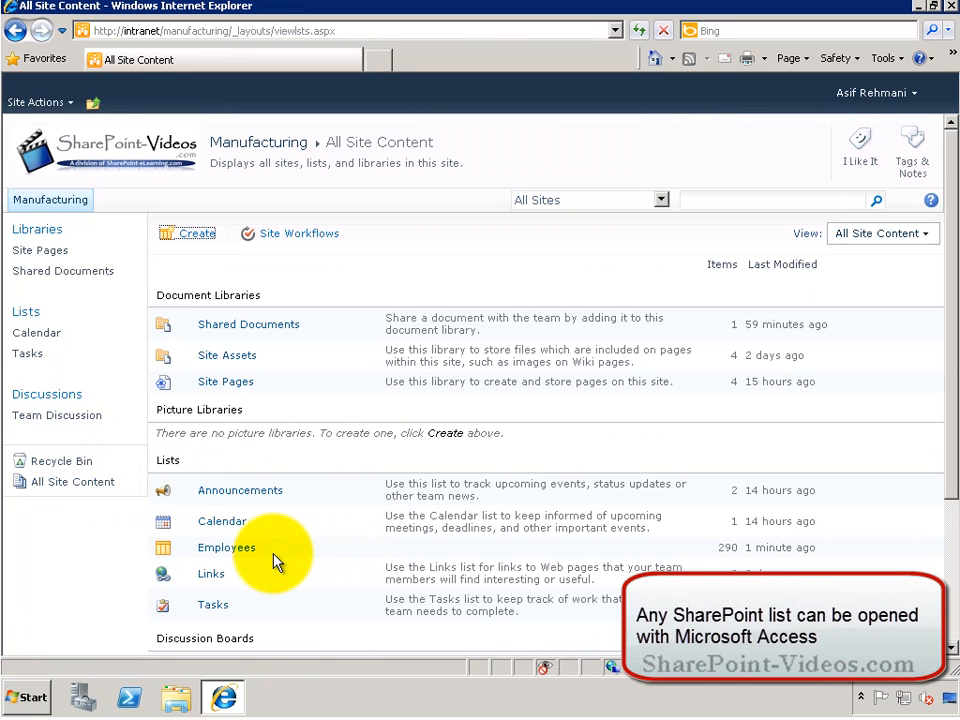
{"action": "left_click", "coordinate": [226, 548]}
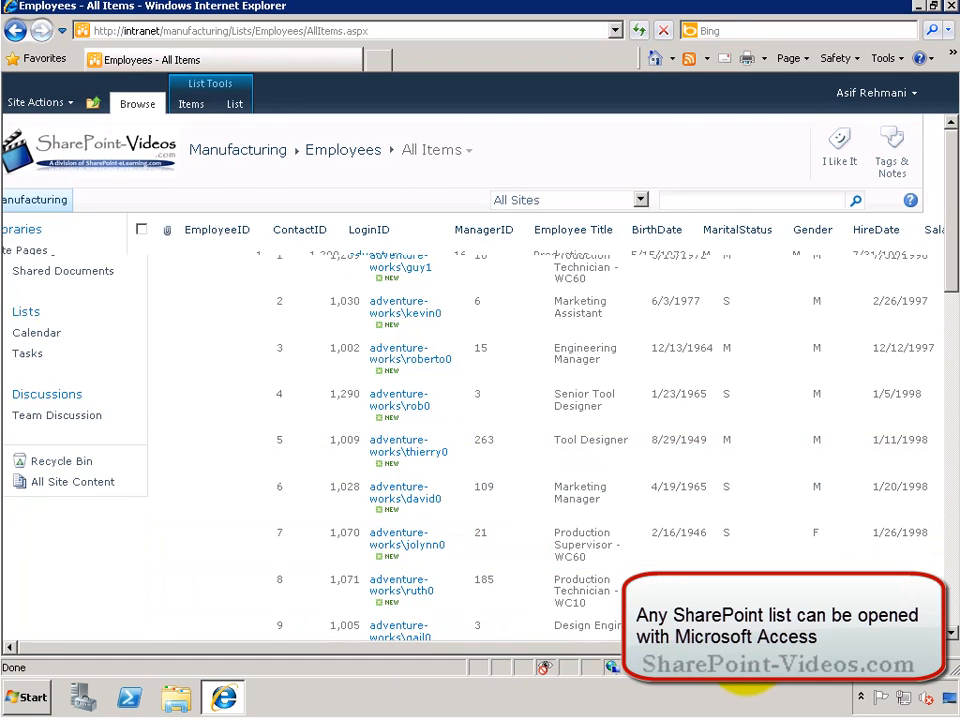
{"action": "scroll", "scroll_direction": "right", "scroll_amount": 3}
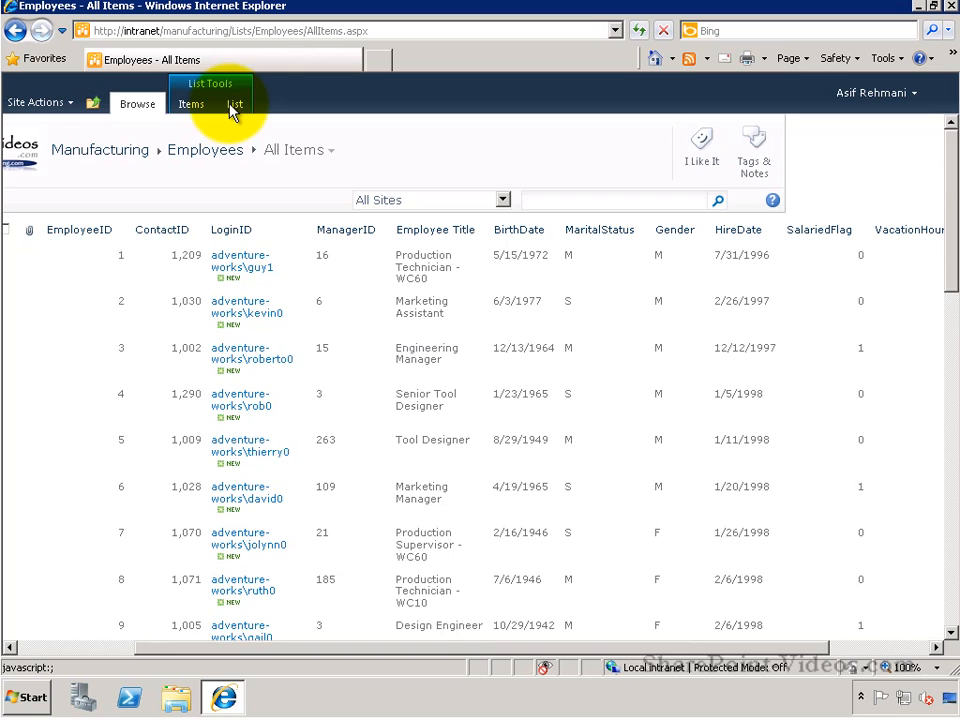
Use Open with Access, keeping 'Link to data on the SharePoint site', to create the Employees database
{"action": "left_click", "coordinate": [234, 104]}
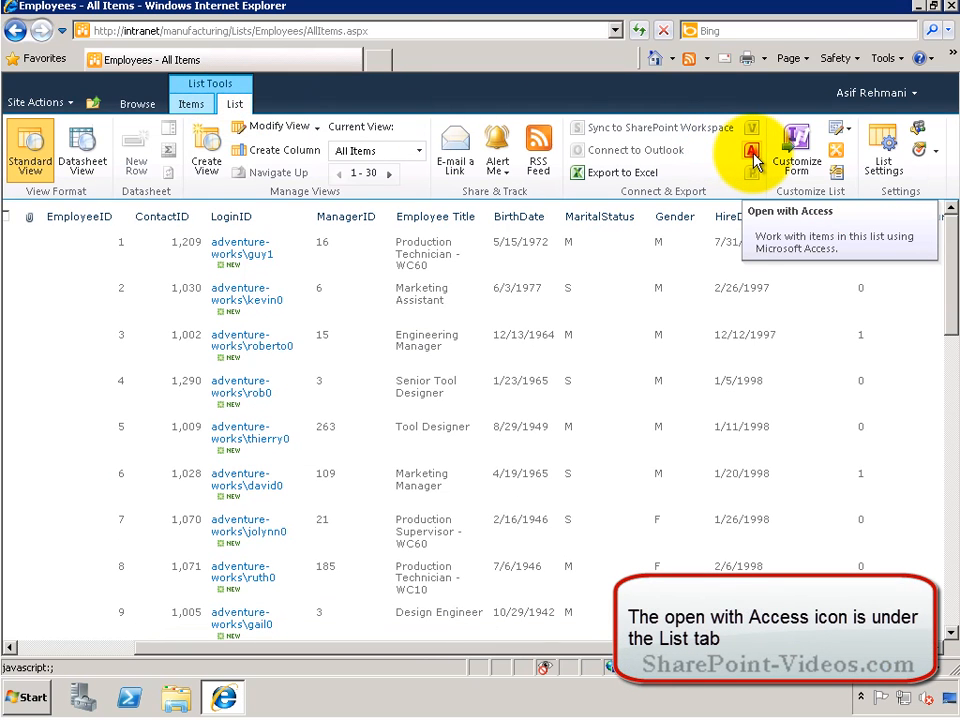
{"action": "left_click", "coordinate": [752, 150]}
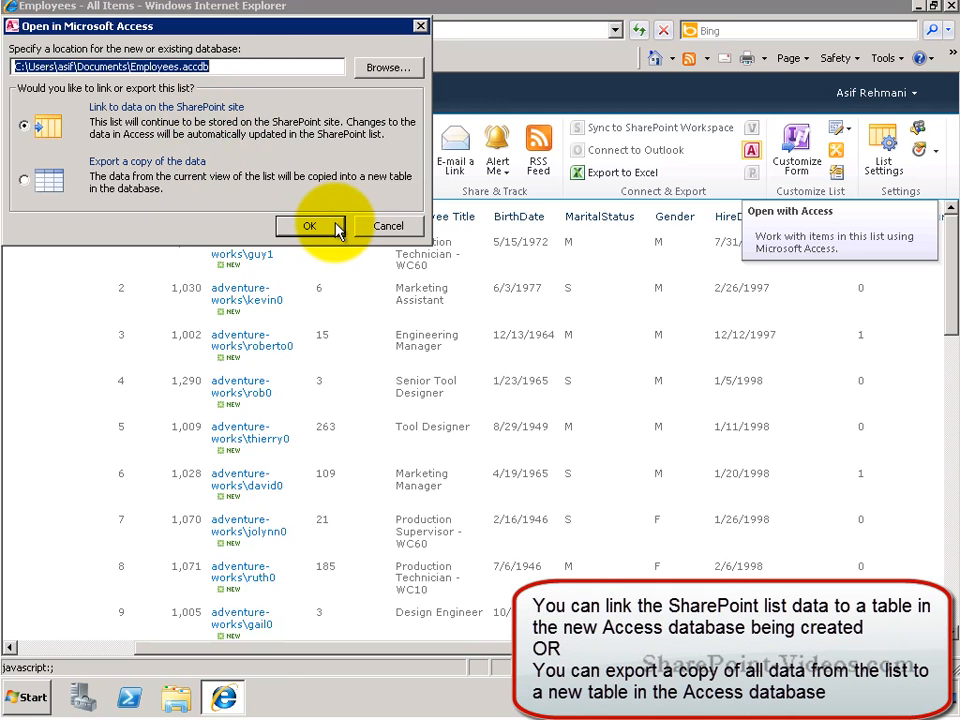
{"action": "left_click", "coordinate": [308, 224]}
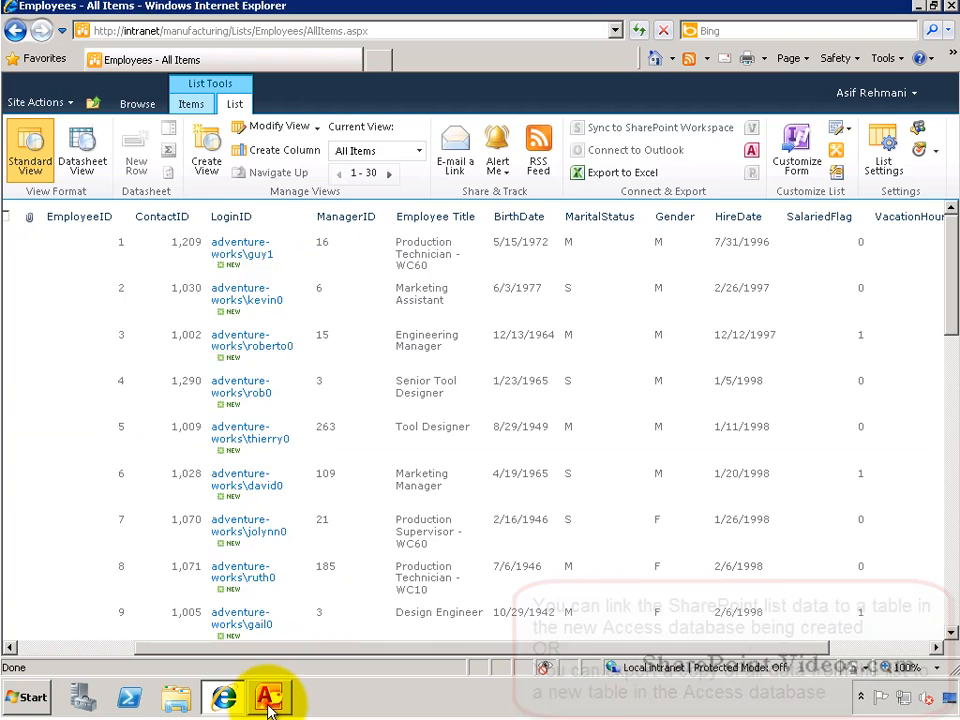
Maximize Access, open the linked Employees table and select employee 4's ManagerID cell
{"action": "left_click", "coordinate": [276, 692]}
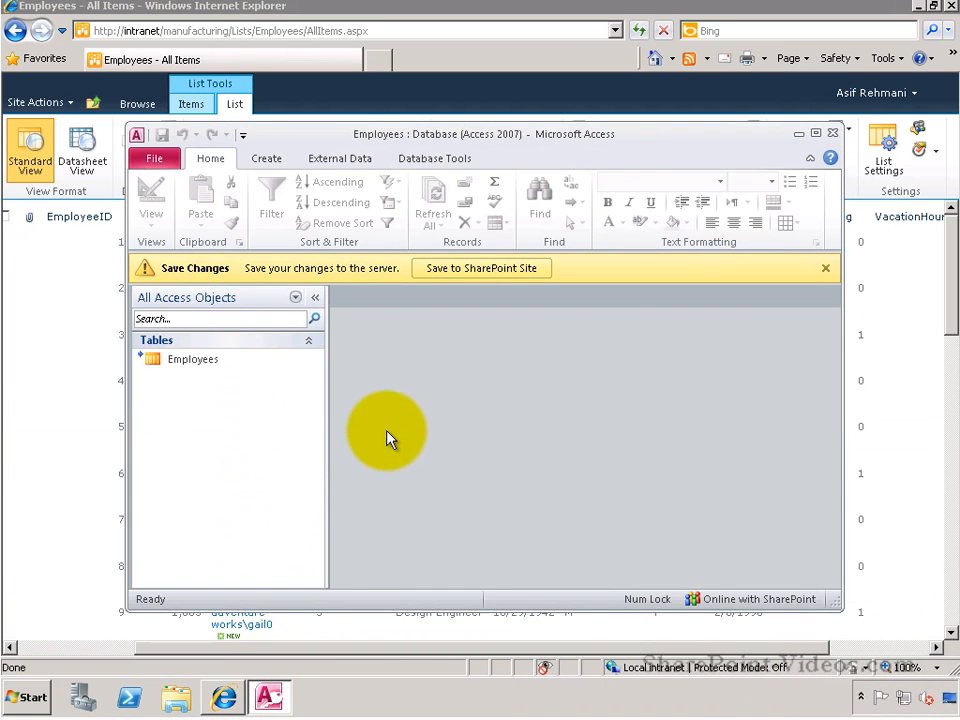
{"action": "left_click", "coordinate": [840, 132]}
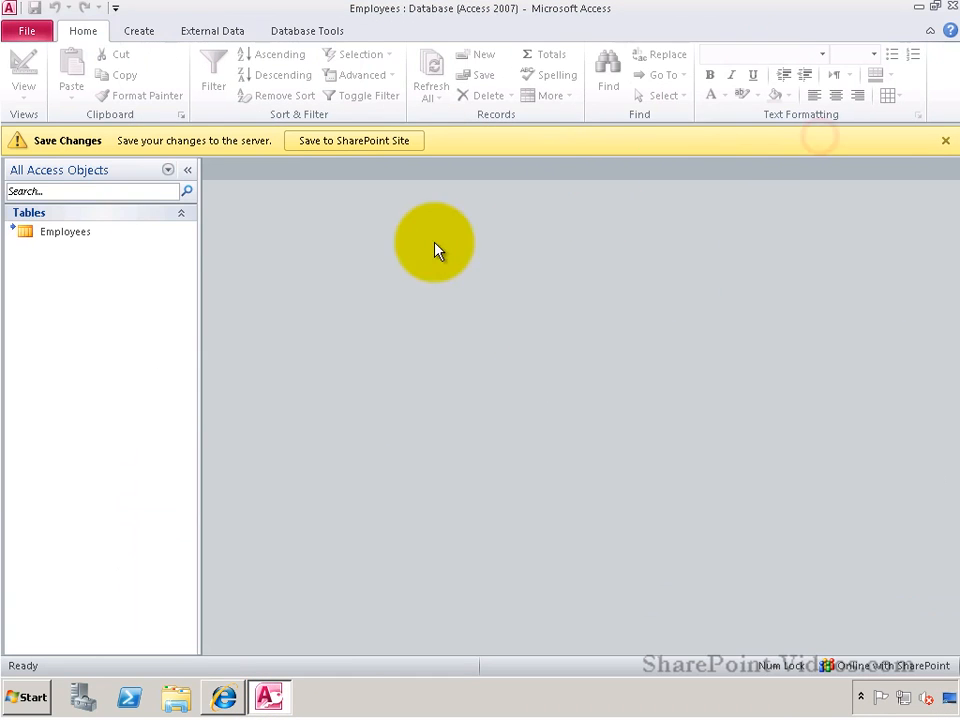
{"action": "double_click", "coordinate": [64, 232]}
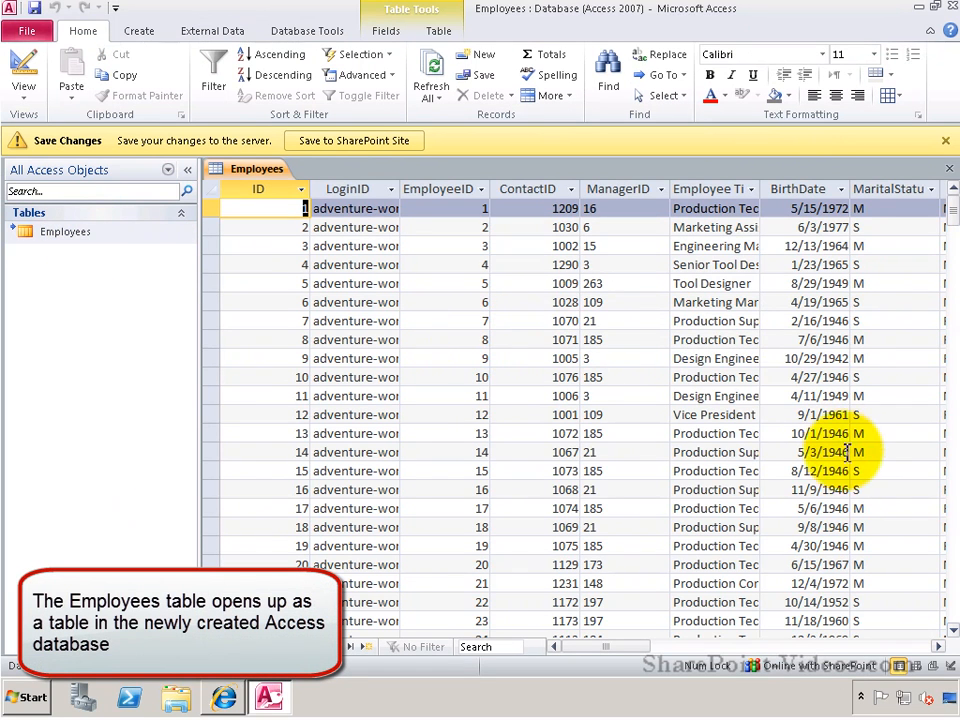
{"action": "scroll", "scroll_direction": "right", "scroll_amount": 3}
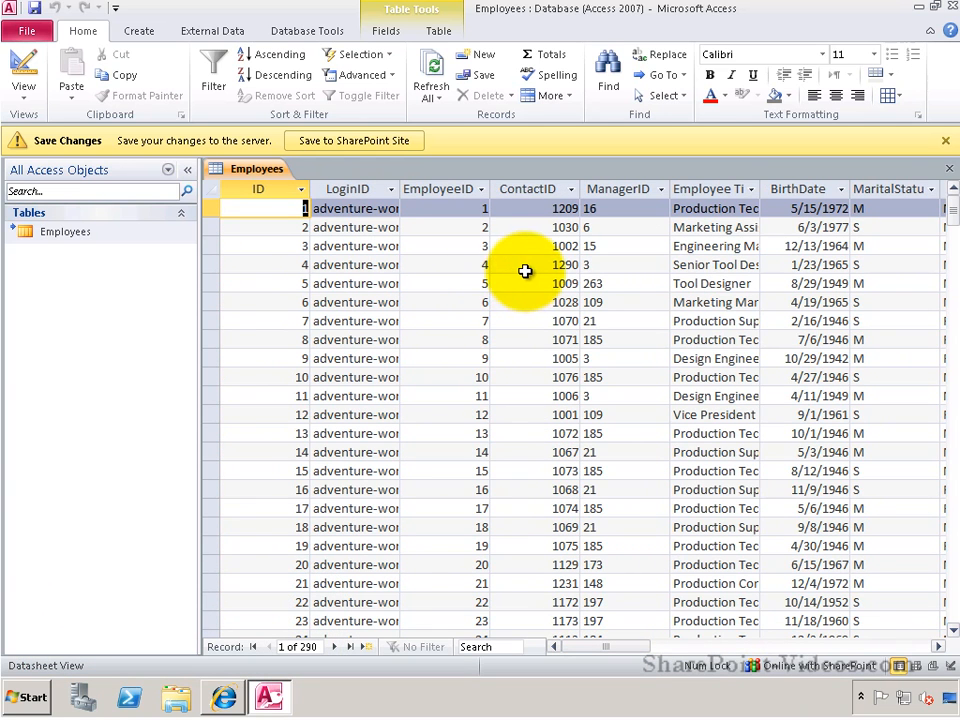
{"action": "left_click", "coordinate": [620, 264]}
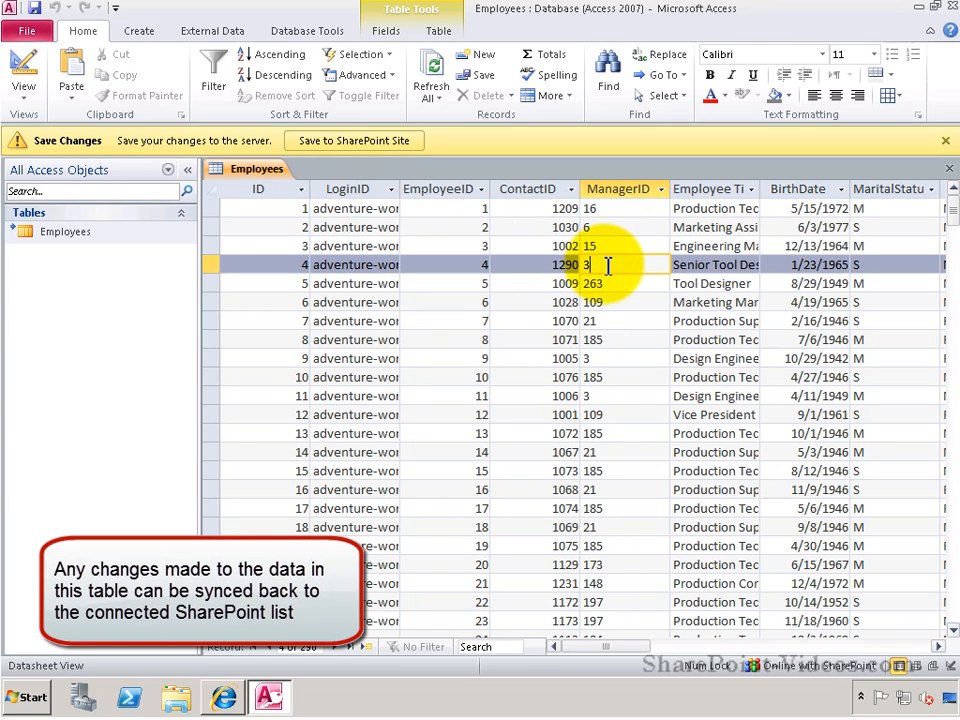
Change employee 4's ManagerID from 3 to 2 and save the change to the SharePoint site
{"action": "type", "text": "2"}
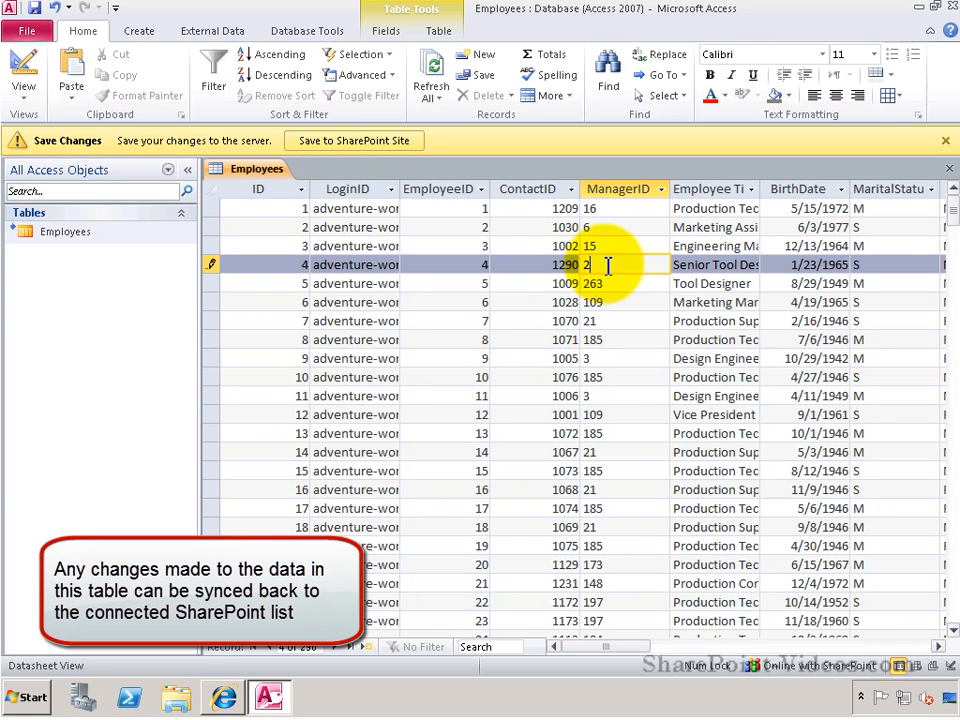
{"action": "left_click", "coordinate": [614, 244]}
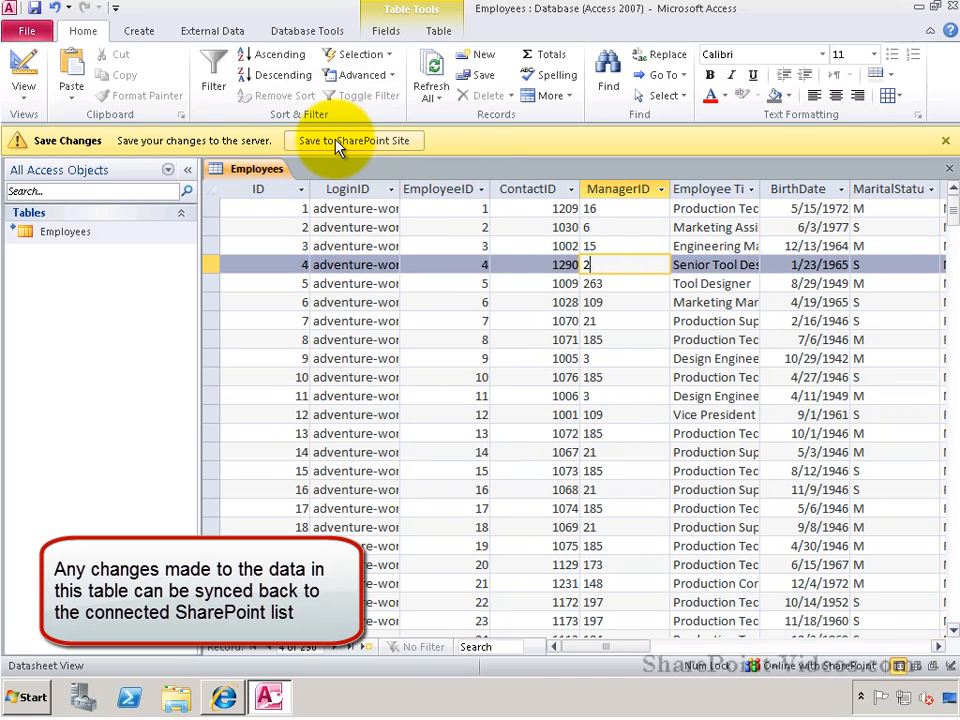
{"action": "left_click", "coordinate": [352, 140]}
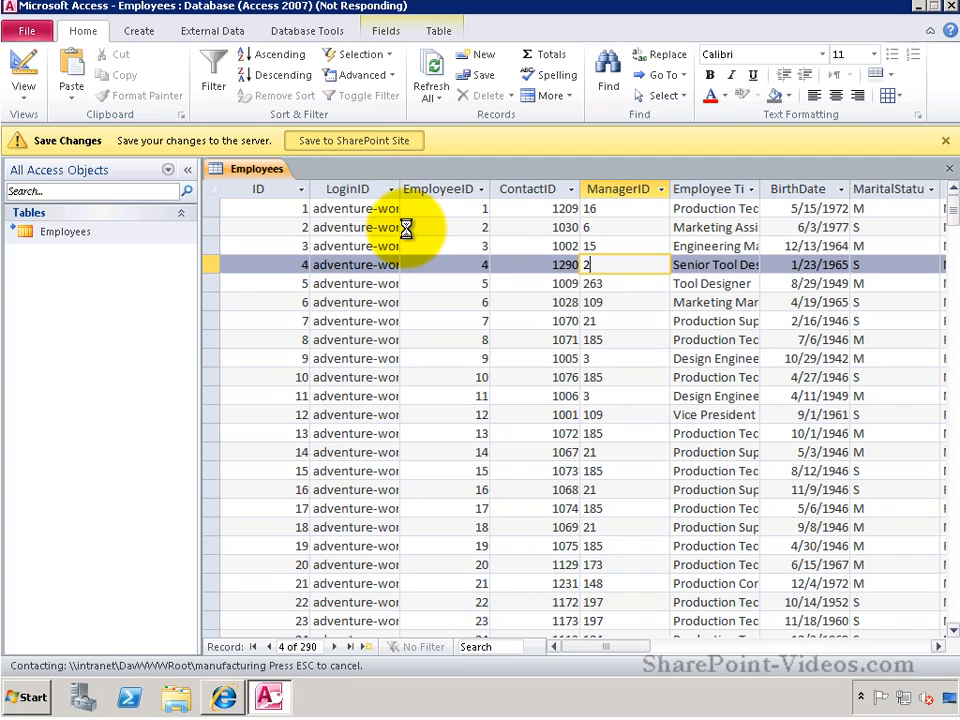
{"action": "left_click", "coordinate": [352, 140]}
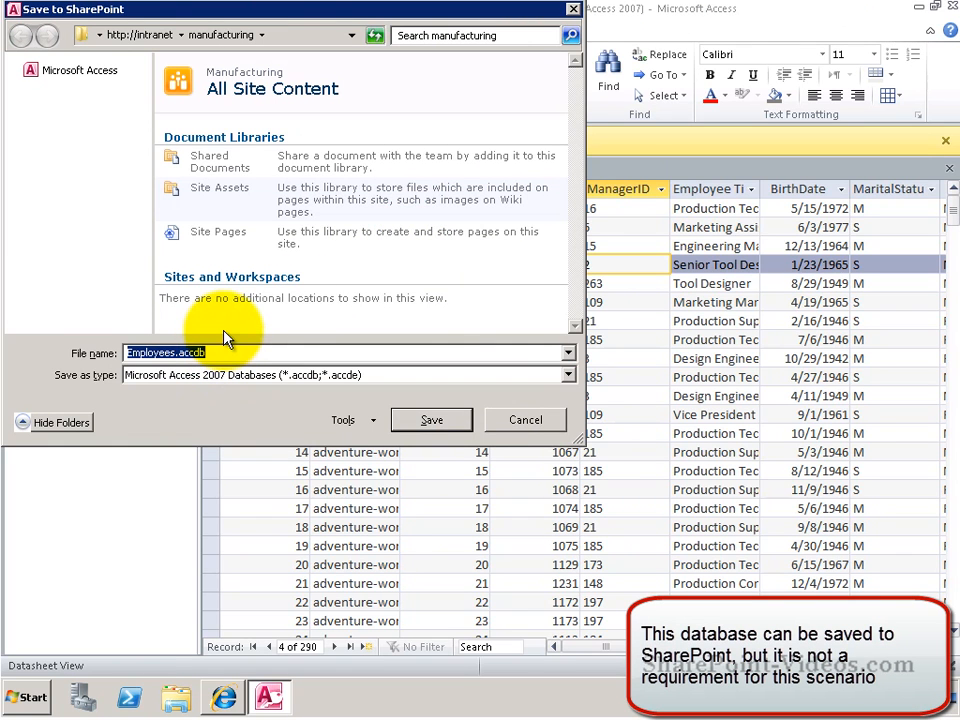
{"action": "left_click", "coordinate": [524, 420]}
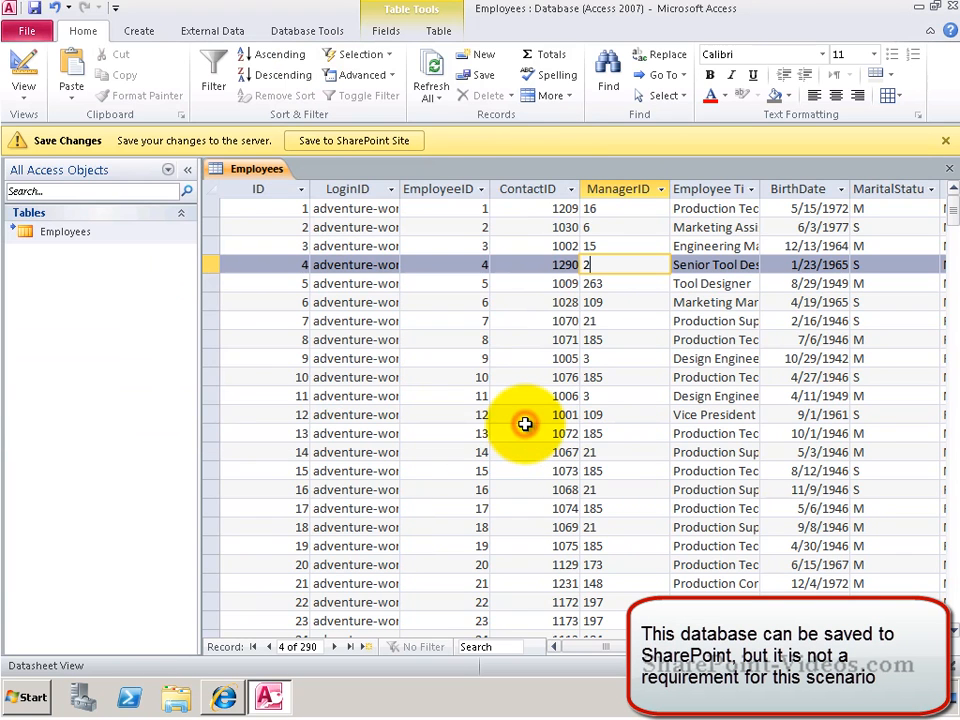